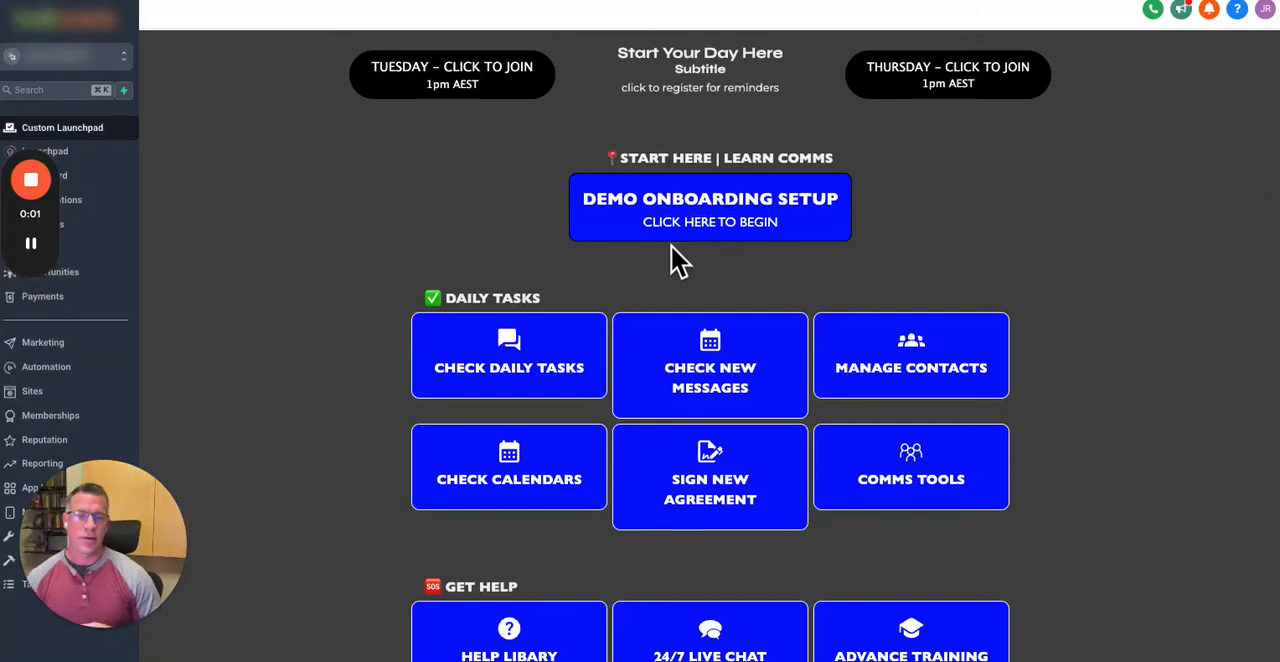
mouse_move(632, 305)
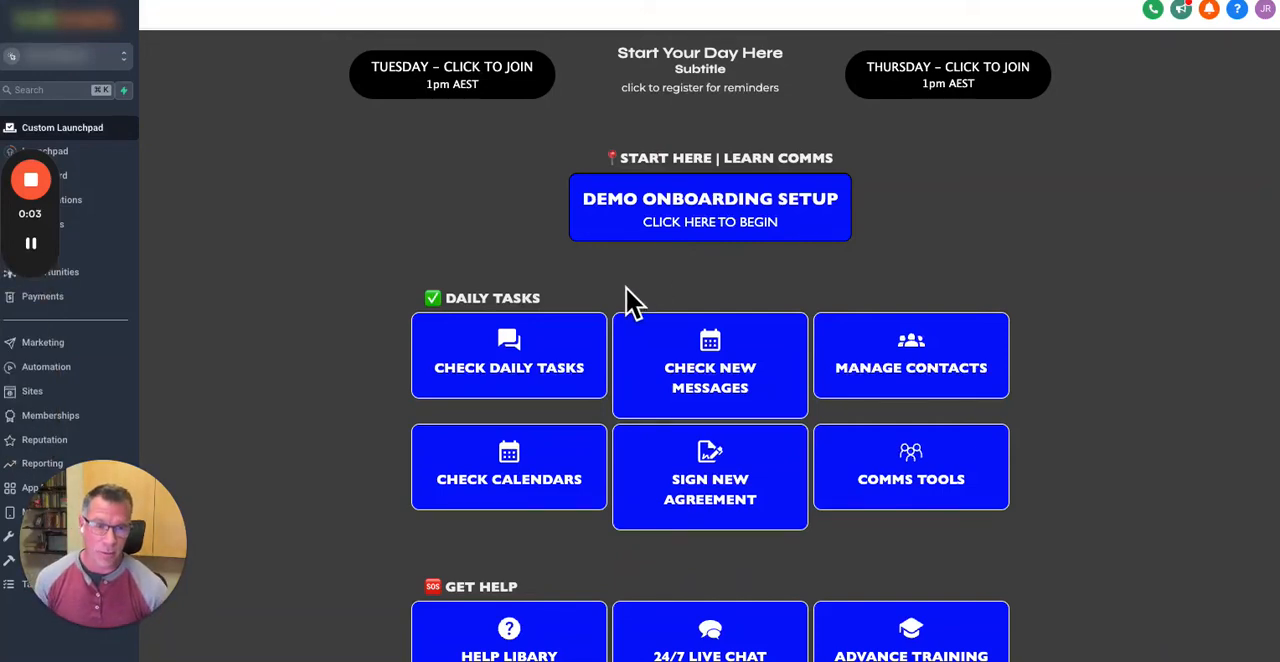
mouse_move(520, 380)
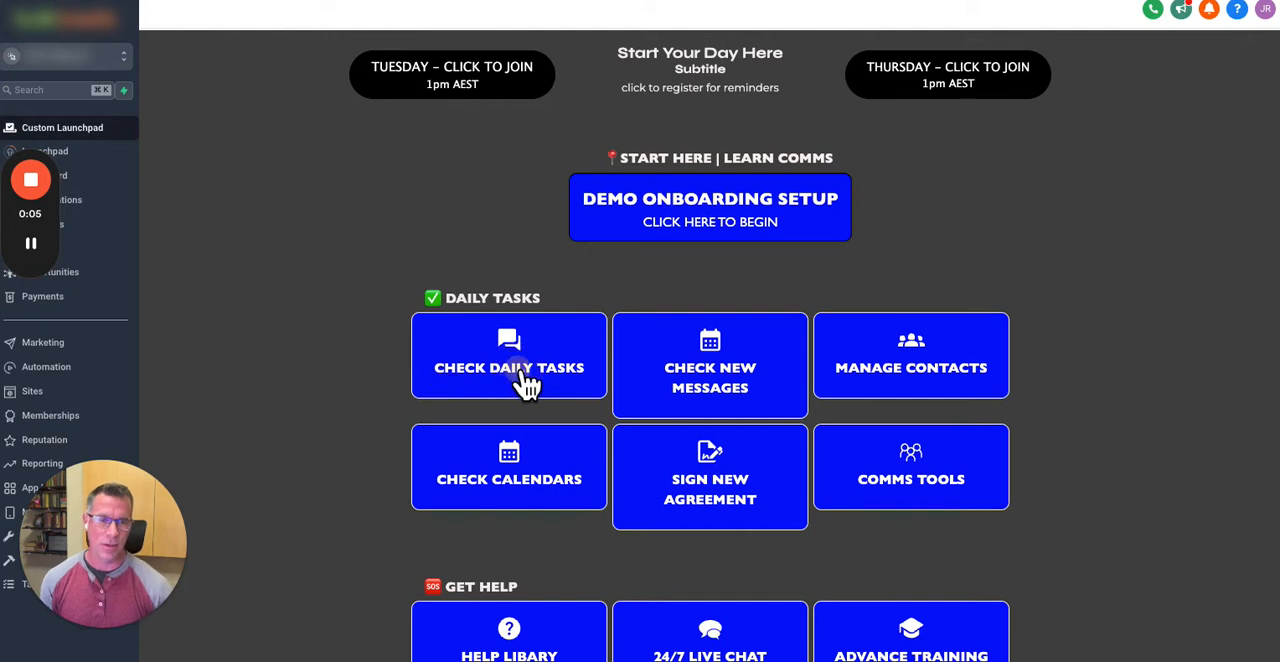
Review the Daily Launch Pad starter's name without changes, then copy its link.
left_click(509, 367)
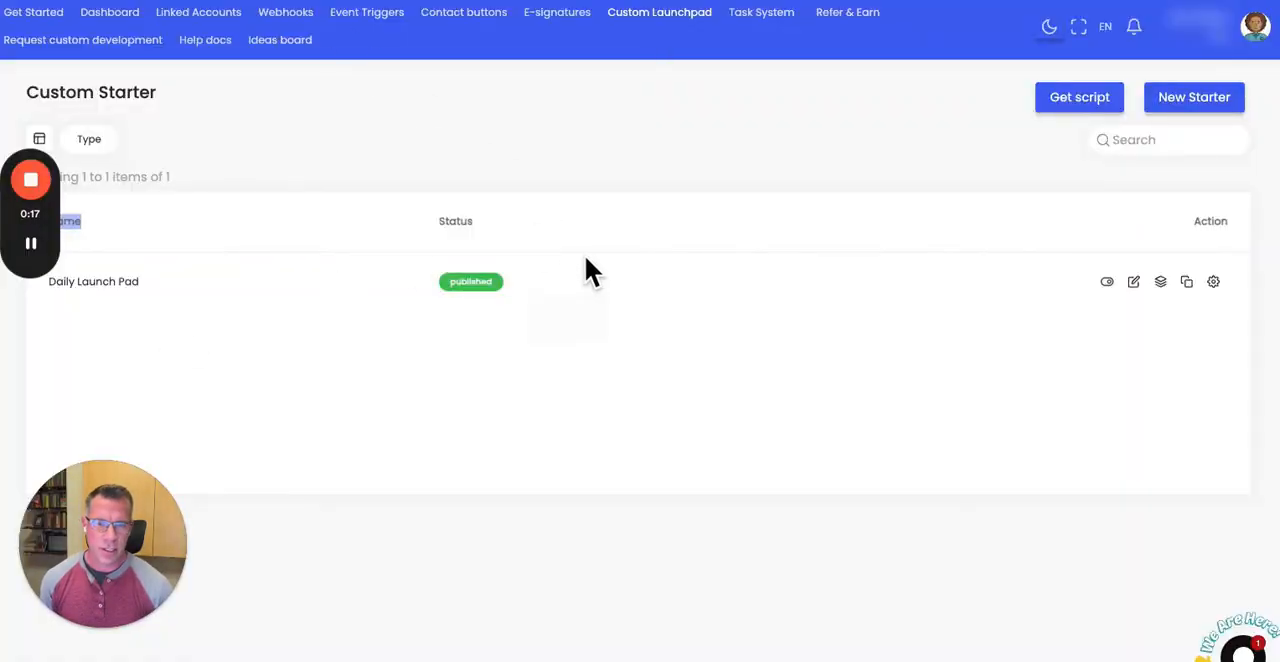
mouse_move(728, 58)
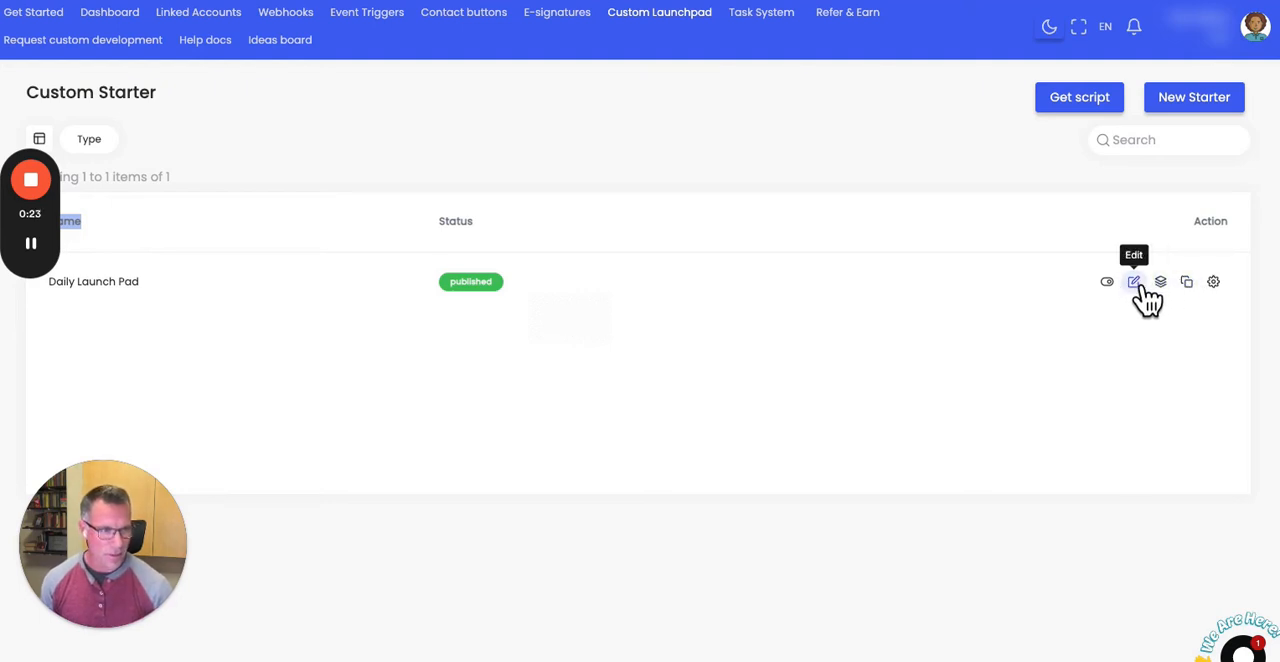
left_click(1134, 281)
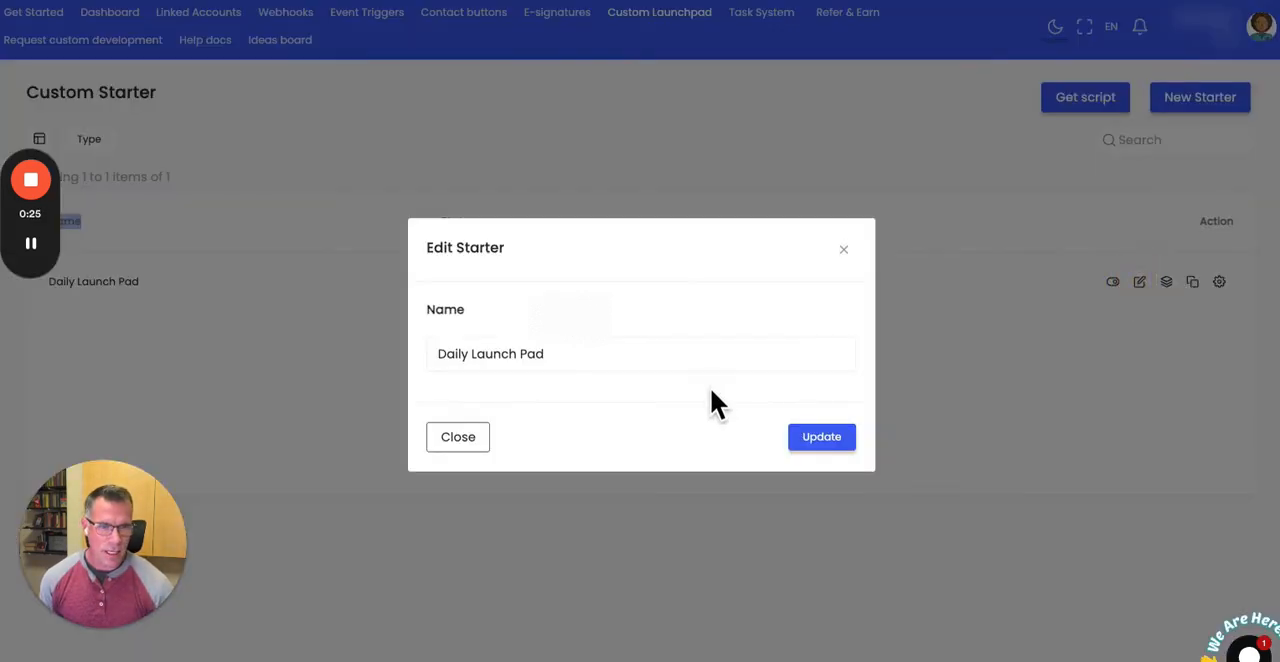
left_click(458, 437)
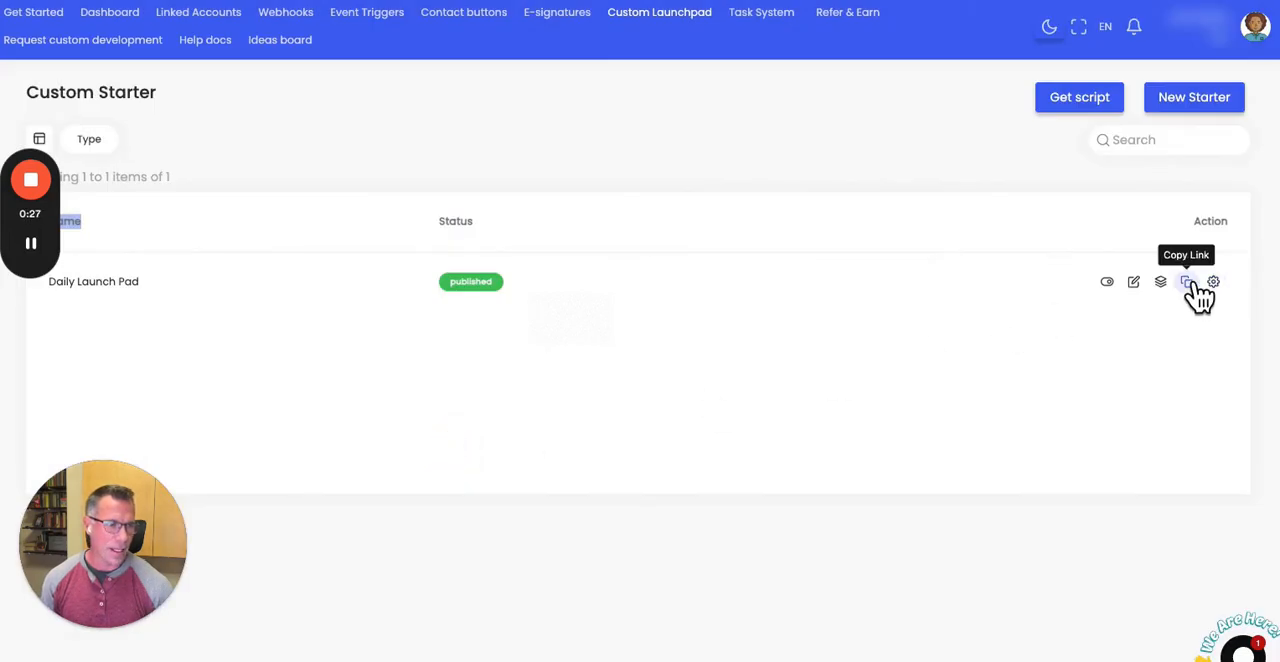
left_click(1187, 281)
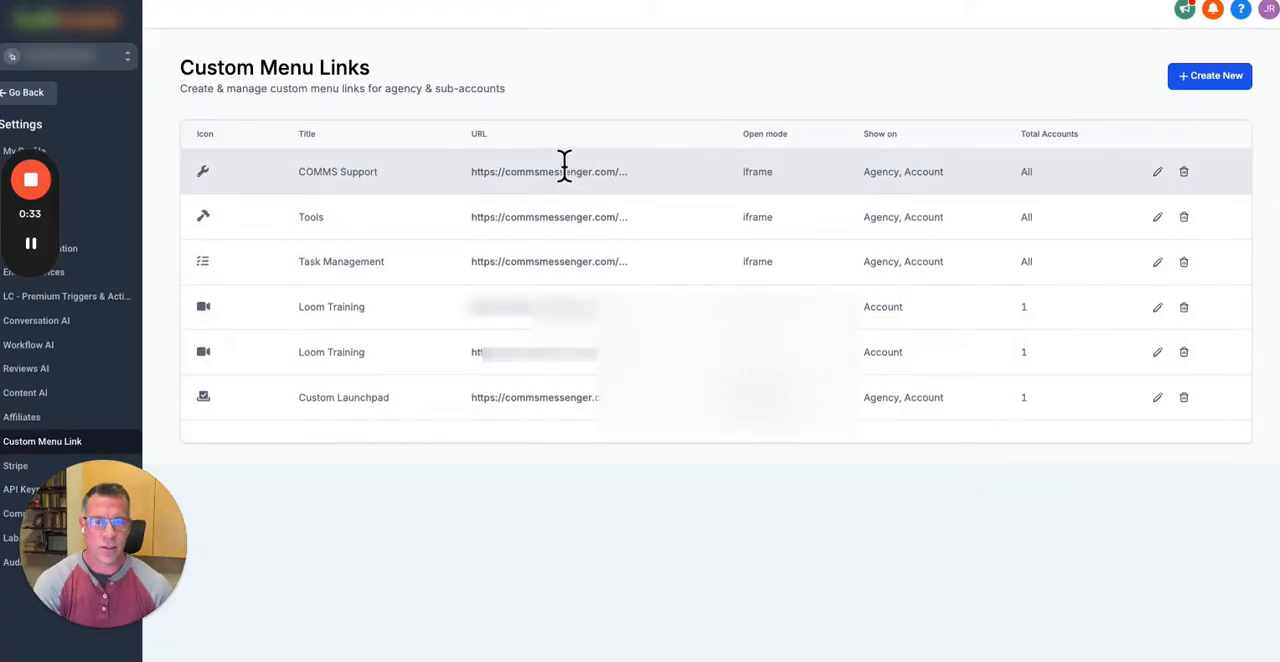
mouse_move(586, 397)
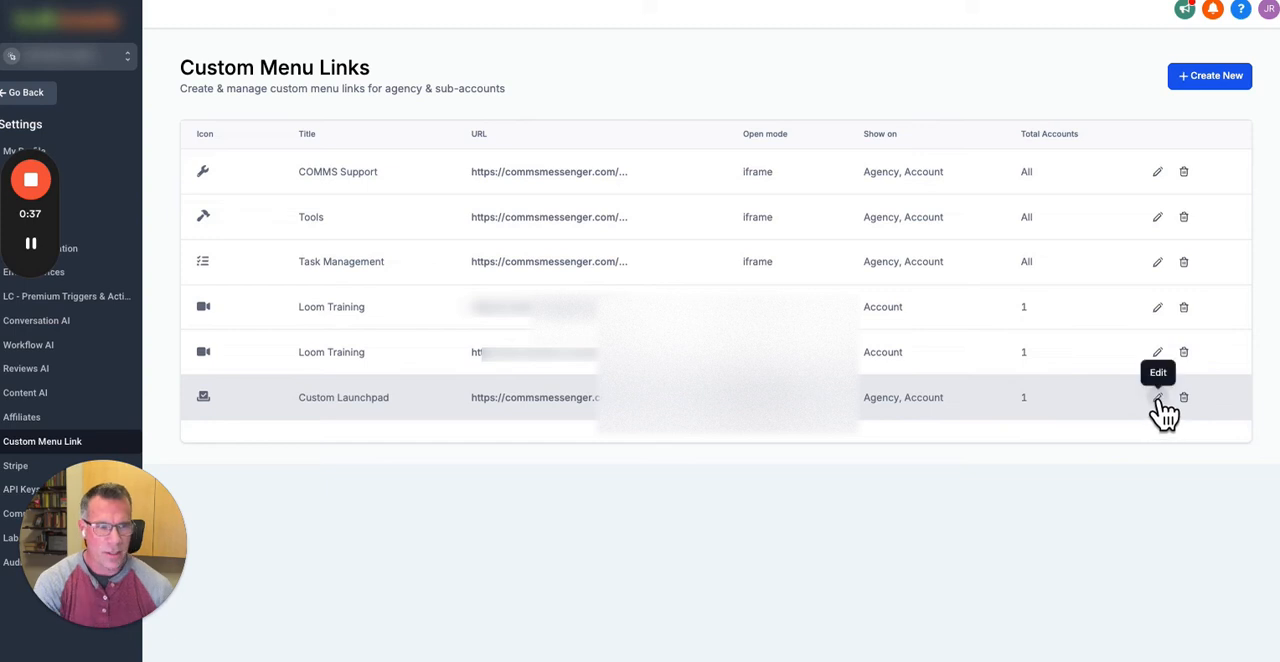
mouse_move(575, 500)
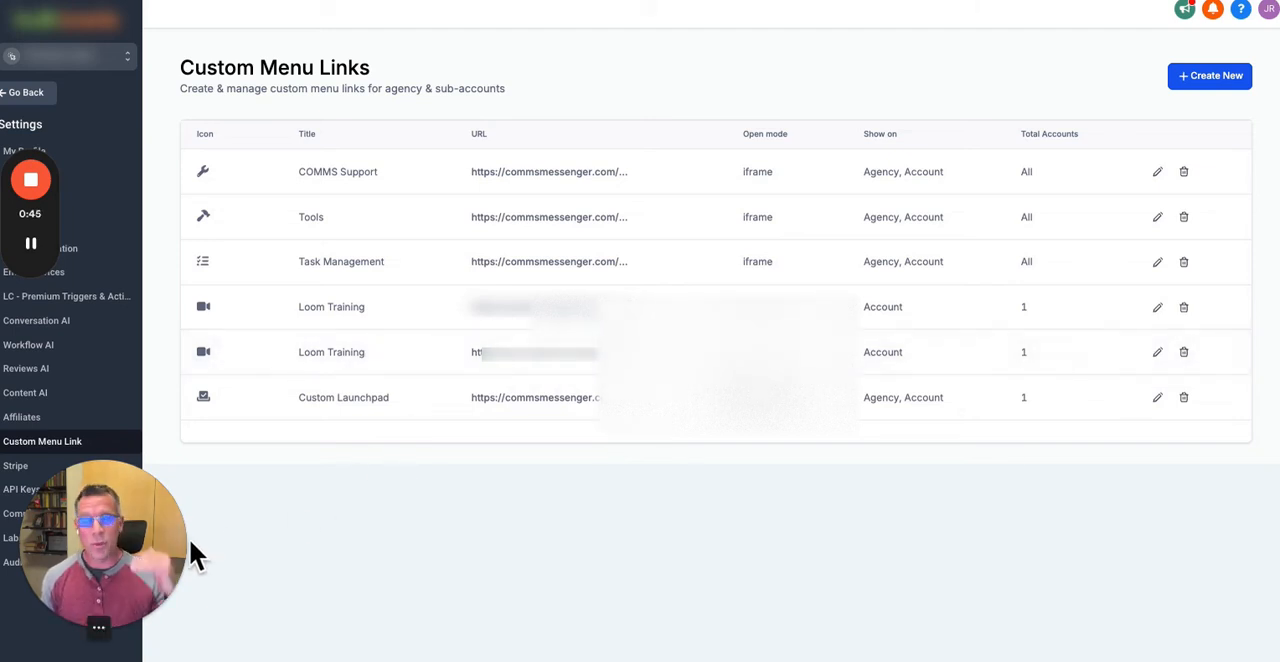
mouse_move(410, 440)
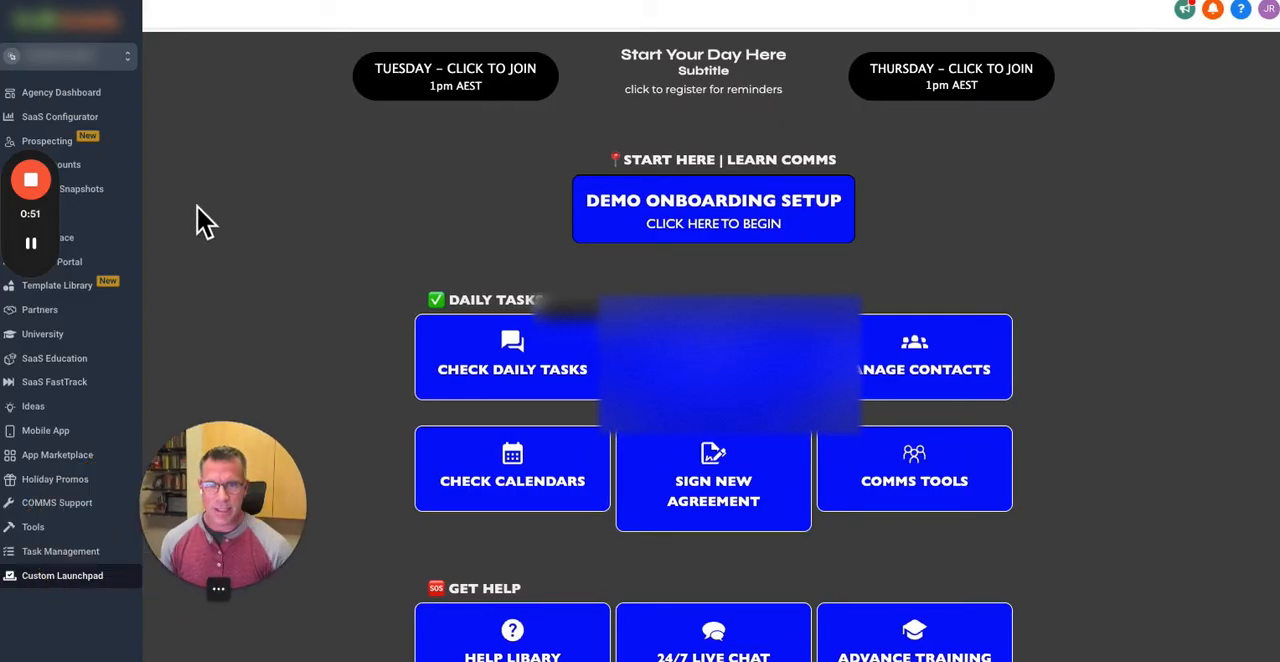
mouse_move(57, 595)
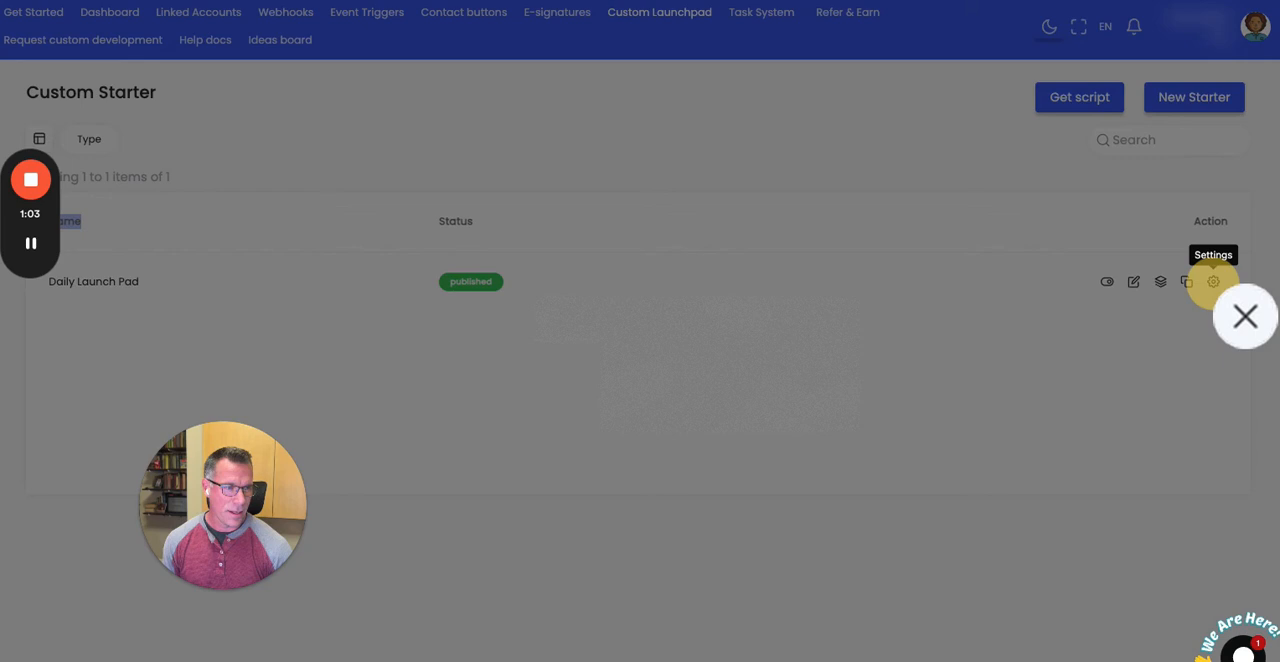
Save Daily Launch Pad as the Default Home Page in its settings.
left_click(1213, 281)
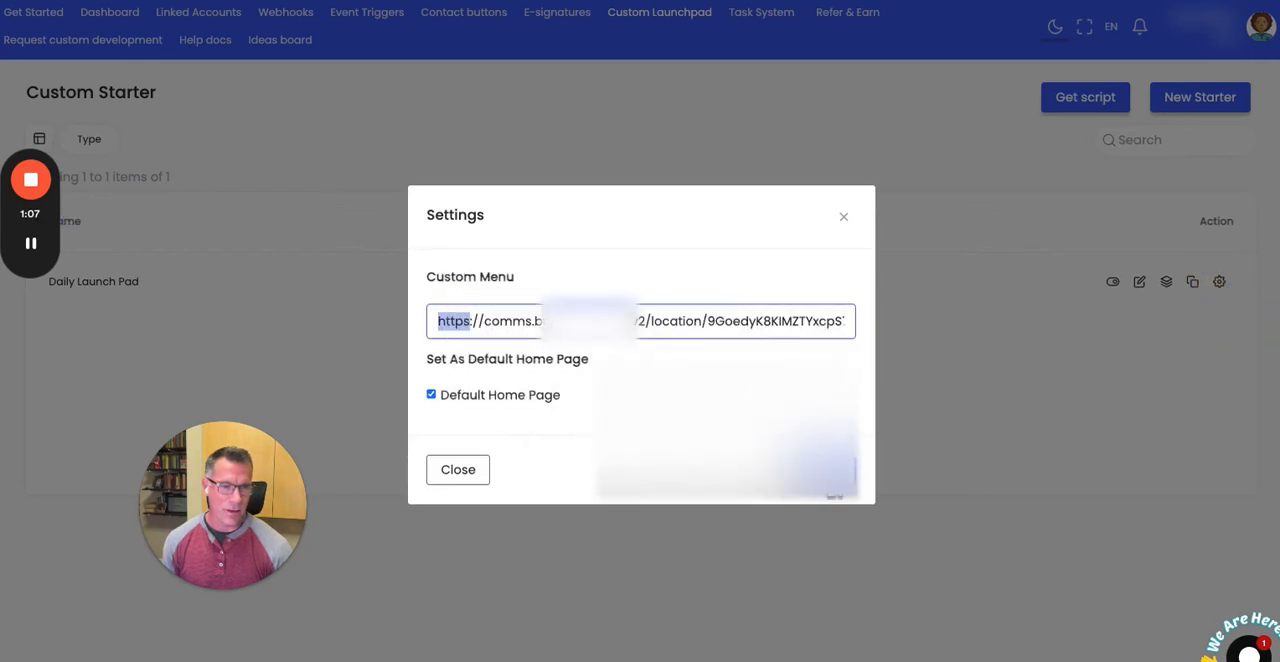
left_click(457, 469)
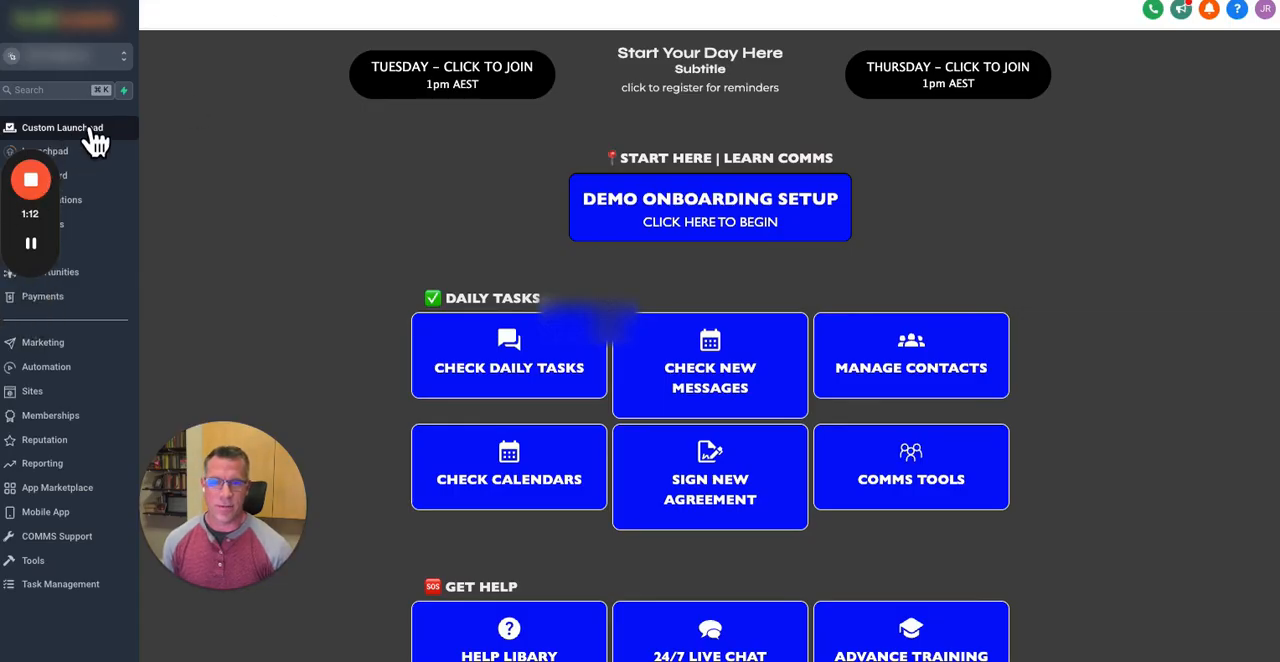
mouse_move(192, 195)
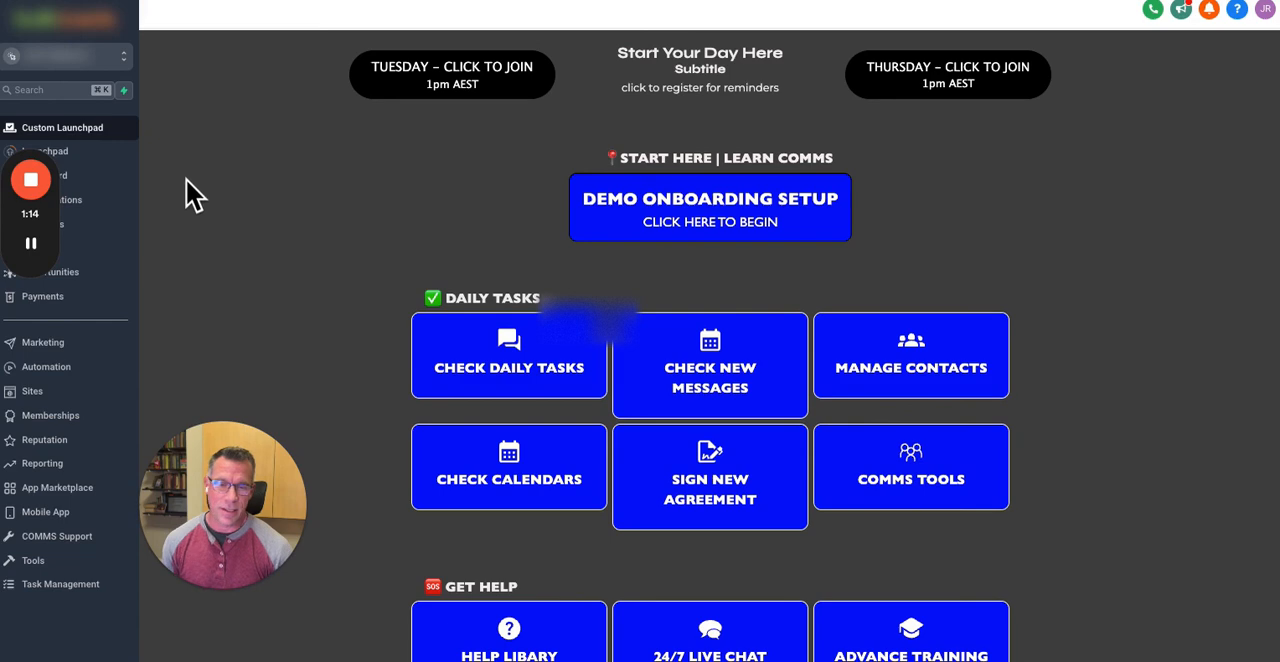
mouse_move(75, 218)
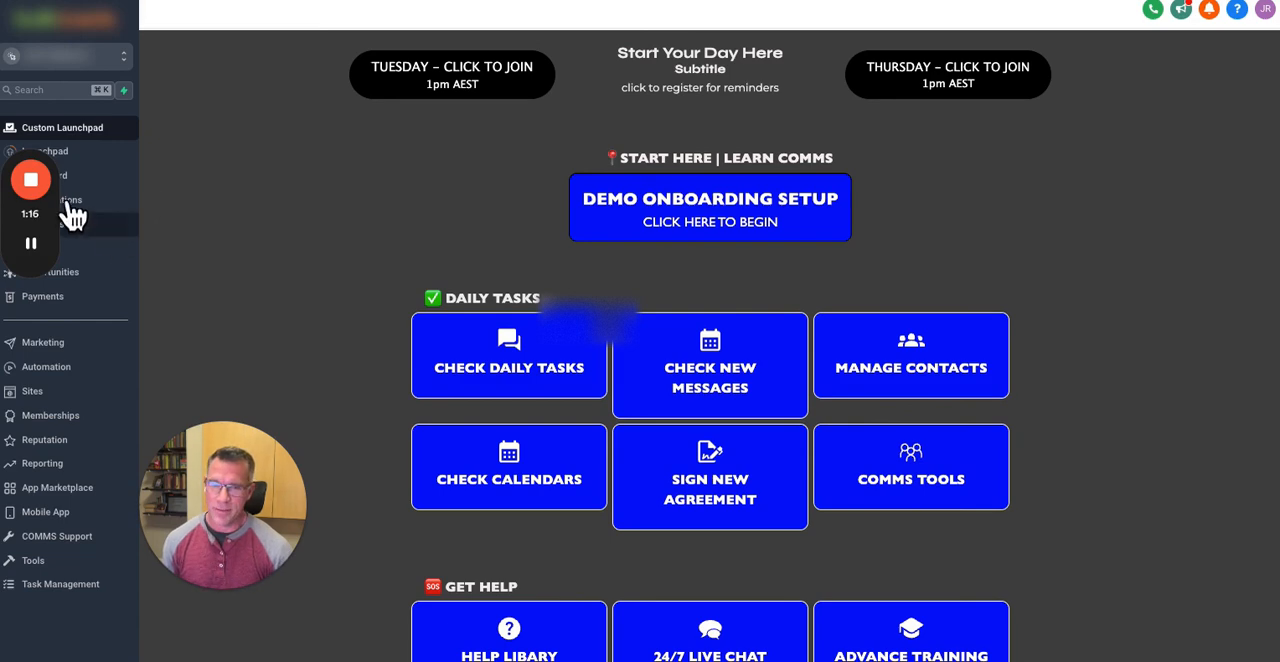